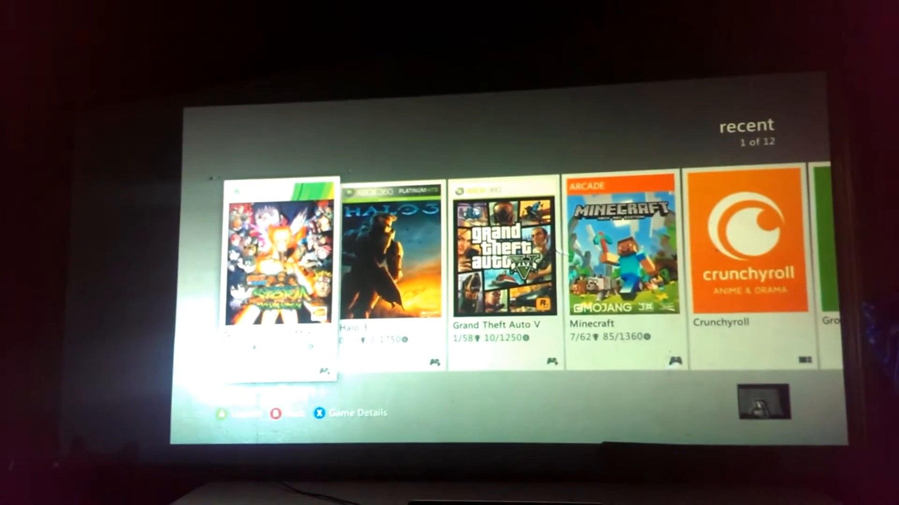
pyautogui.hscroll(3)
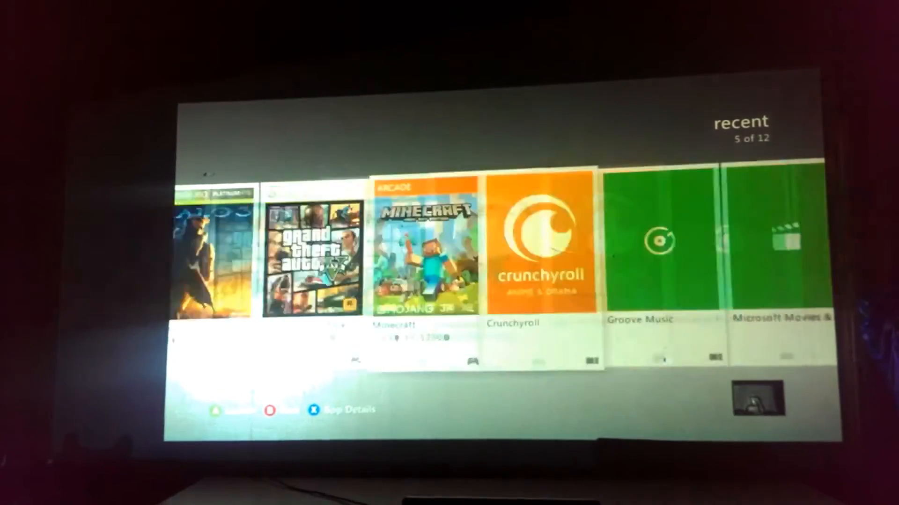
pyautogui.hscroll(3)
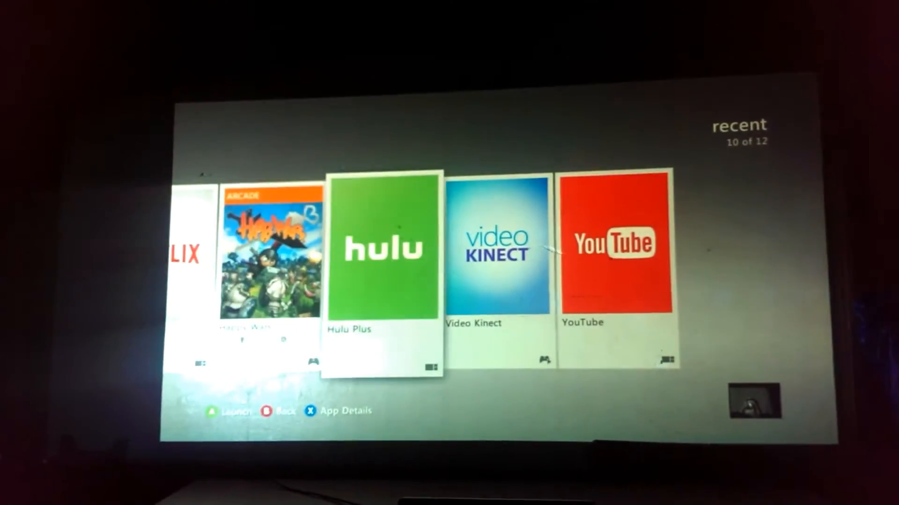
pyautogui.hscroll(-3)
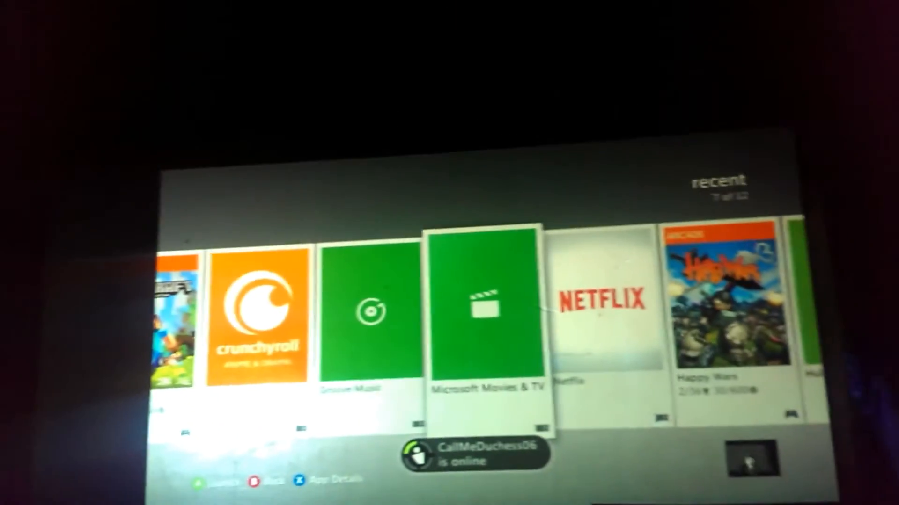